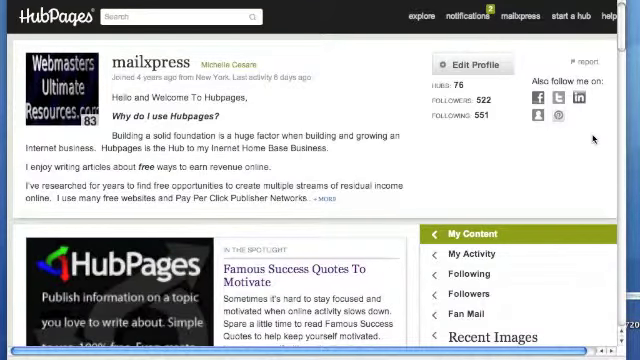
Start a new hub from the top navigation bar to reach the Create A Hub form
click(572, 16)
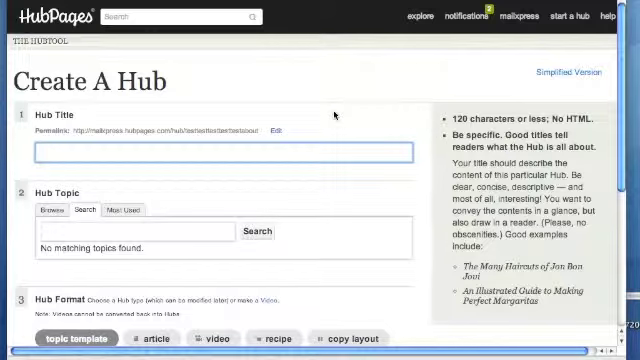
Title the hub 'Write Online To Earn A Dime' and scroll down to the topic options
text(Writ)
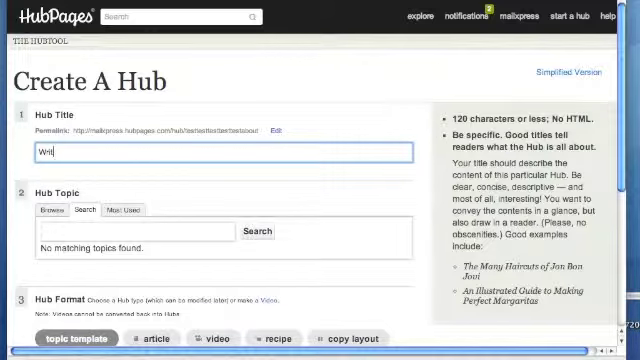
text(Write Online To)
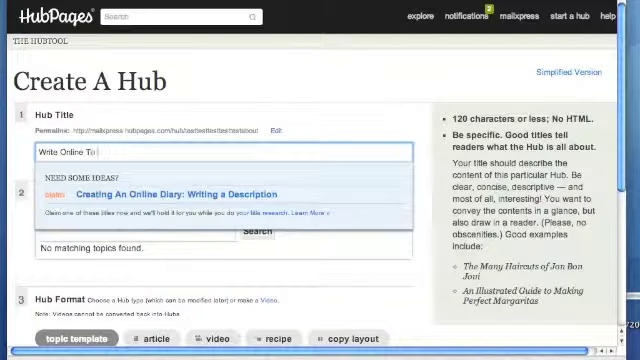
text(Earn A Di)
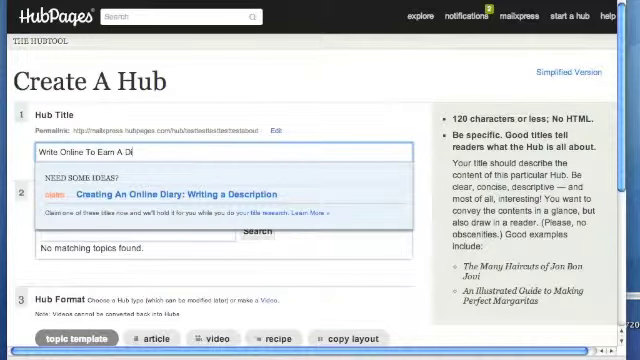
text(me)
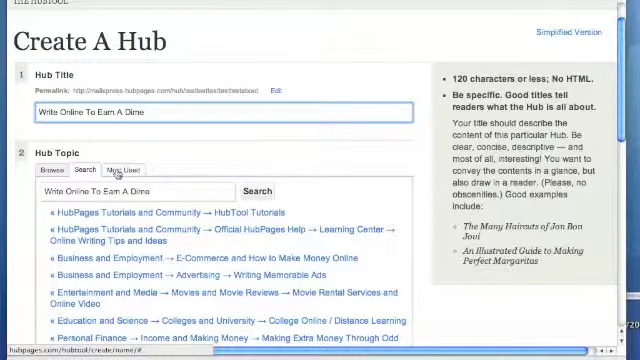
scroll(down, 3)
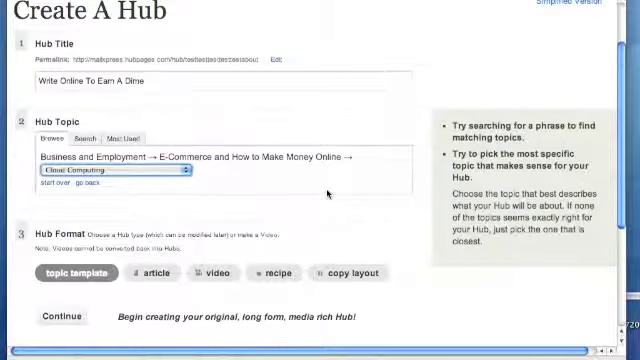
scroll(down, 3)
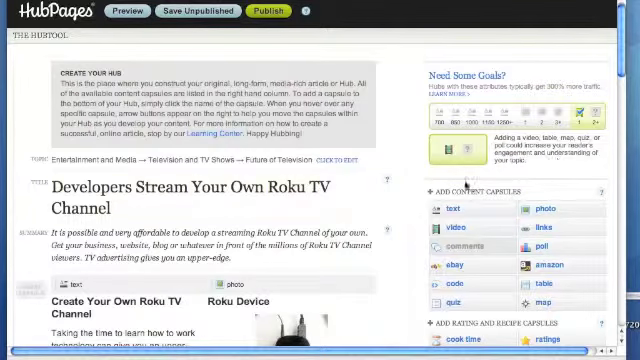
Open the Developers Stream Your Own Roku TV Channel hub's title for editing
scroll(down, 3)
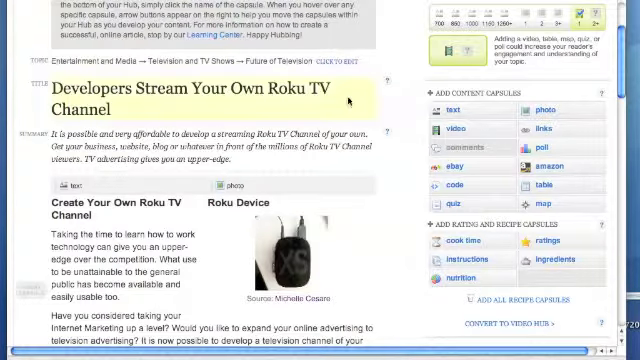
click(210, 94)
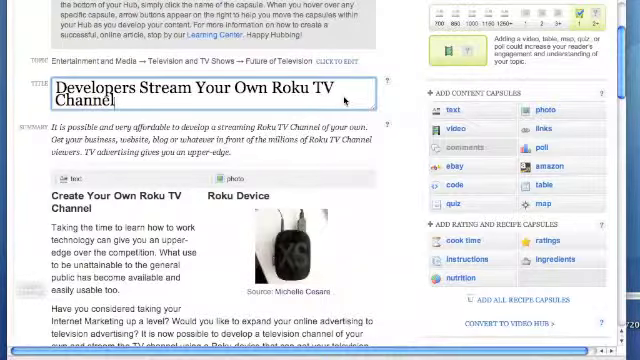
scroll(up, 3)
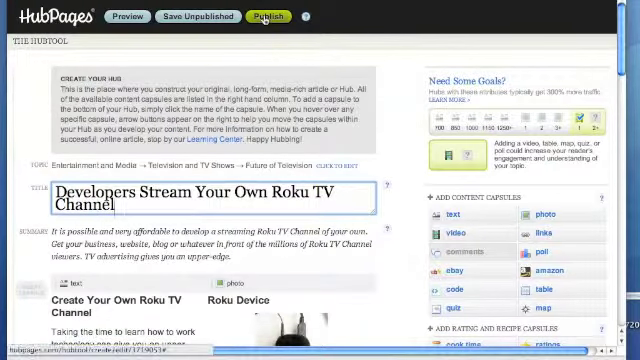
scroll(down, 3)
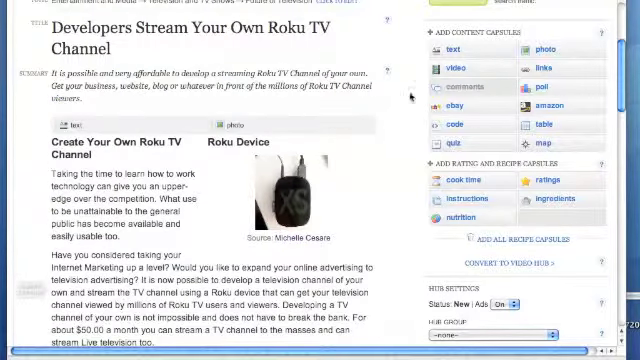
mouse_move(388, 72)
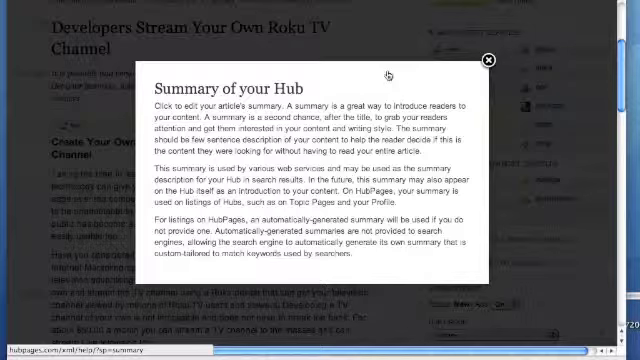
click(487, 61)
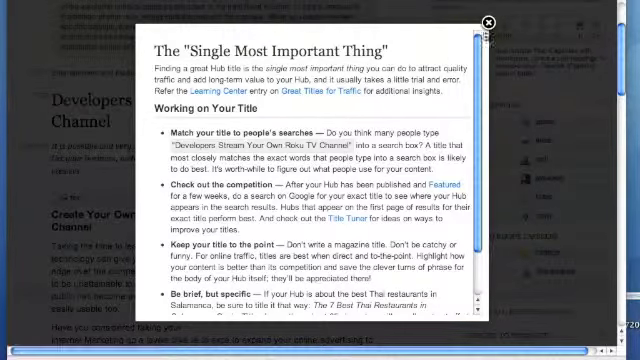
click(486, 22)
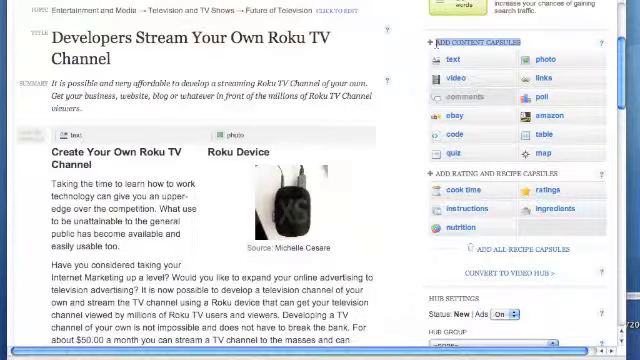
scroll(down, 3)
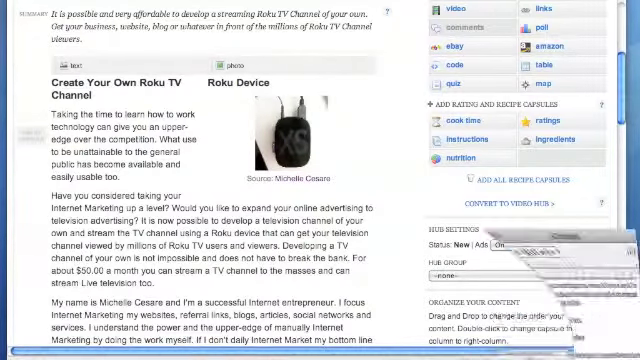
scroll(down, 3)
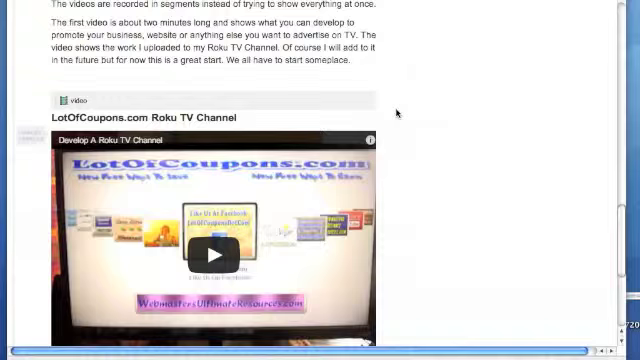
scroll(down, 3)
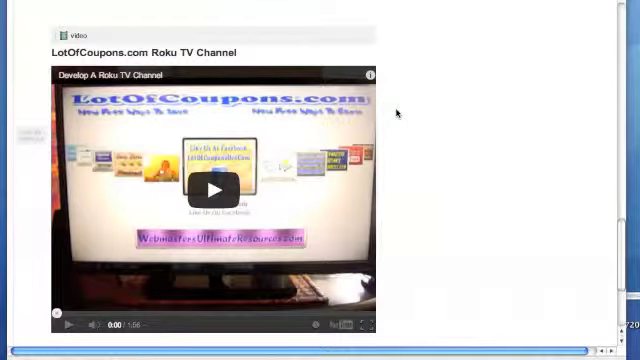
scroll(down, 3)
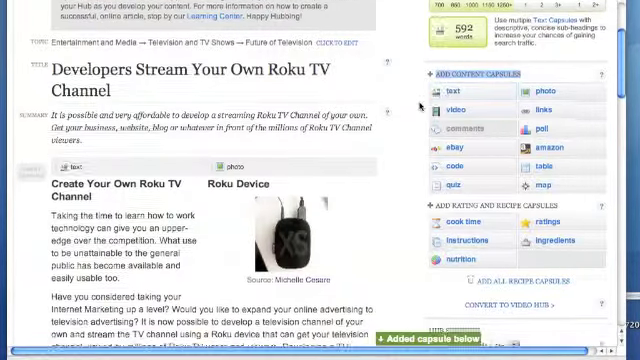
Scroll the Roku hub to the new text capsule below the LotOfCoupons.com video
scroll(down, 3)
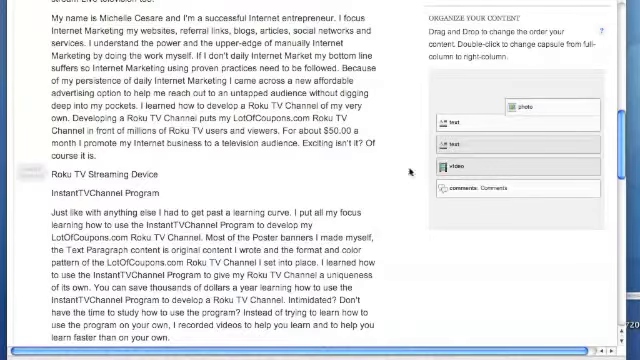
scroll(down, 3)
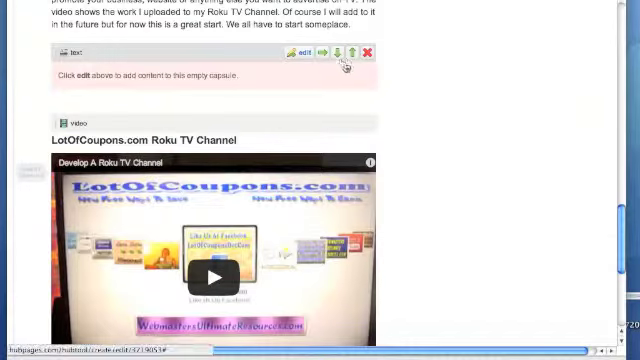
scroll(up, 3)
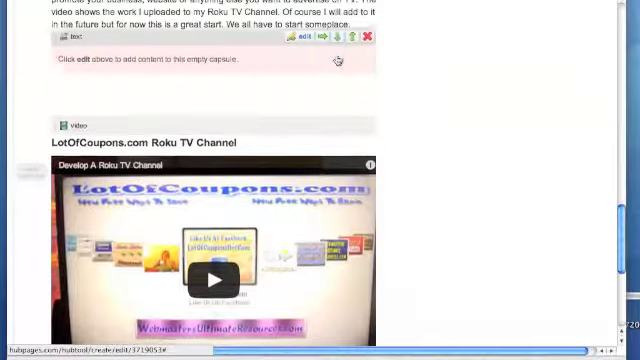
scroll(down, 3)
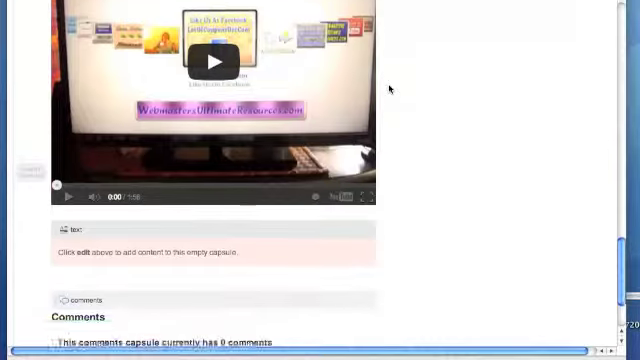
scroll(down, 3)
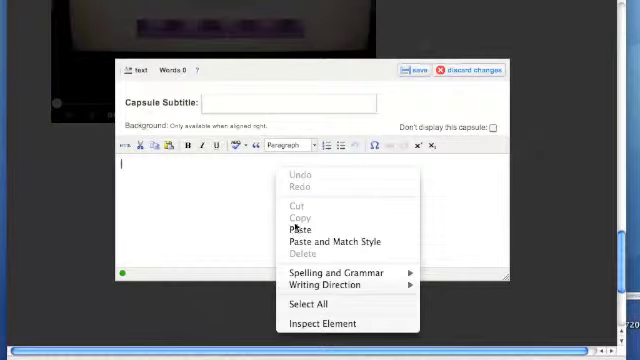
Paste and save the paragraph introducing the next three video clips, then review it
click(296, 229)
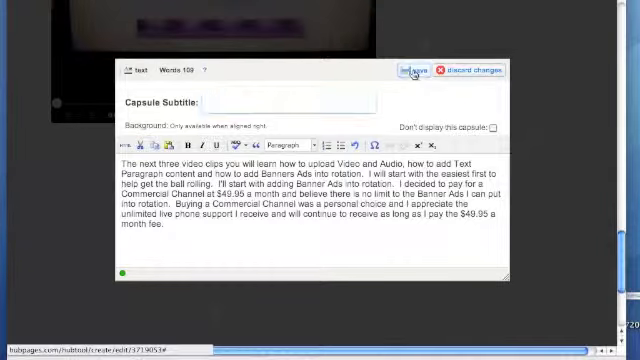
click(404, 71)
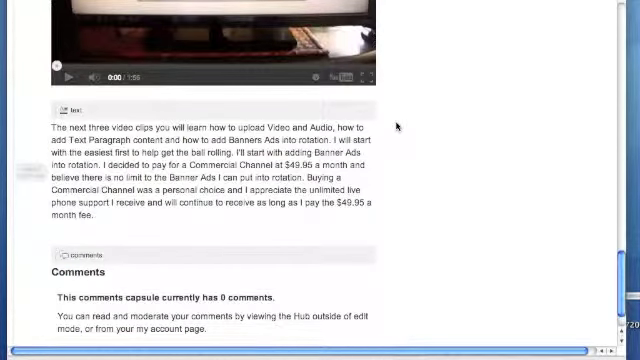
scroll(down, 3)
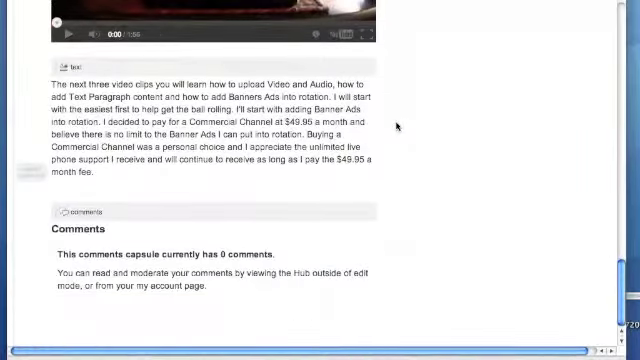
scroll(down, 3)
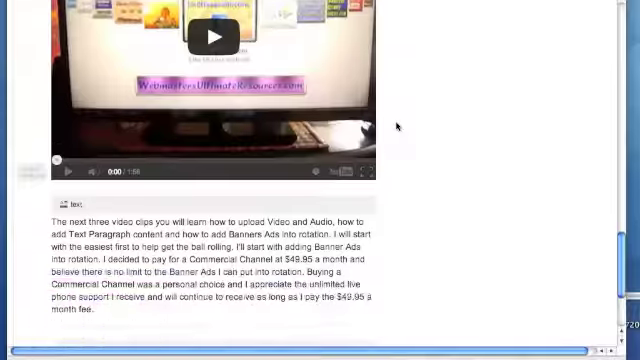
scroll(down, 3)
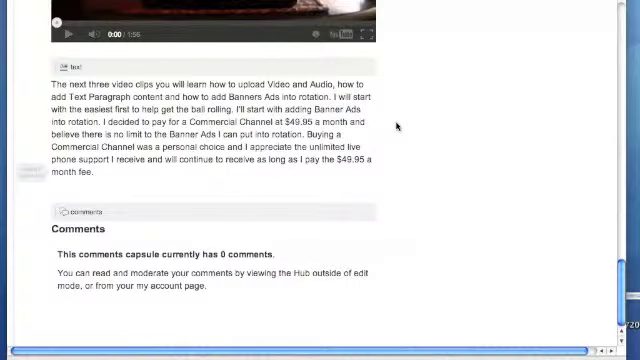
scroll(down, 3)
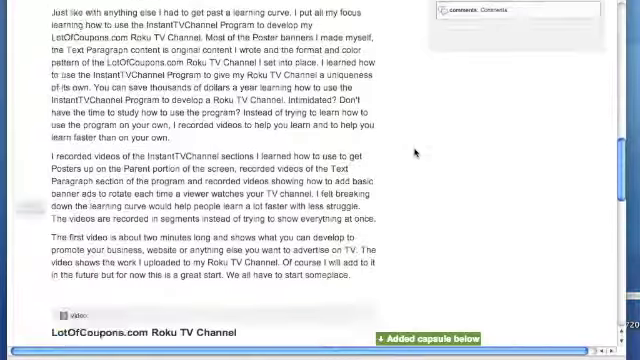
Embed the banner ad rotation YouTube video, subtitled 'Banner Ad In Rotation', and save
scroll(down, 3)
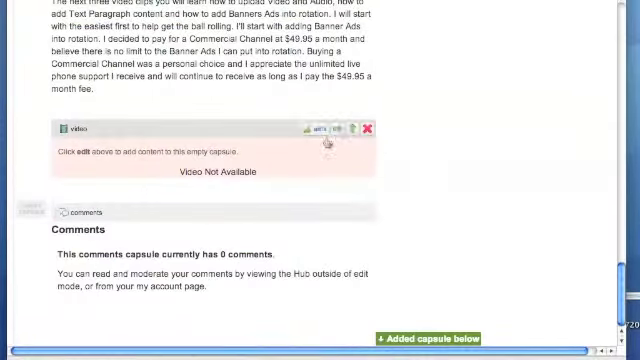
click(314, 128)
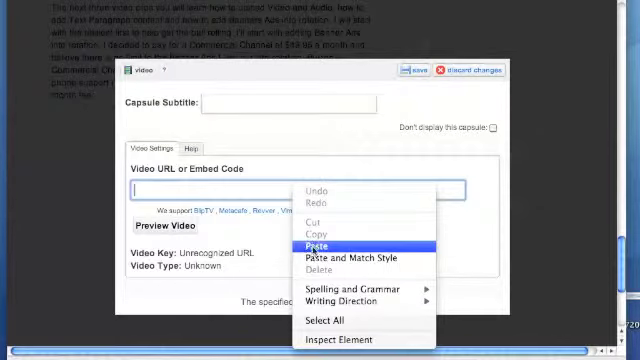
click(316, 243)
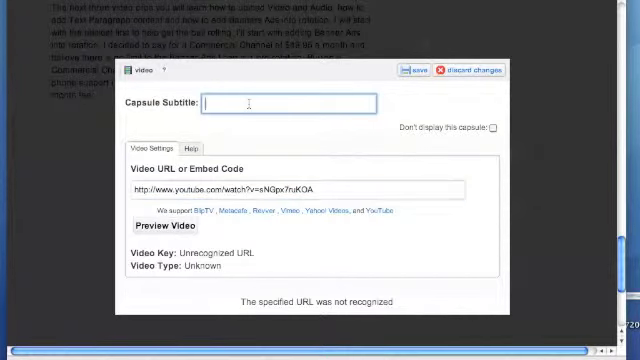
mouse_move(302, 86)
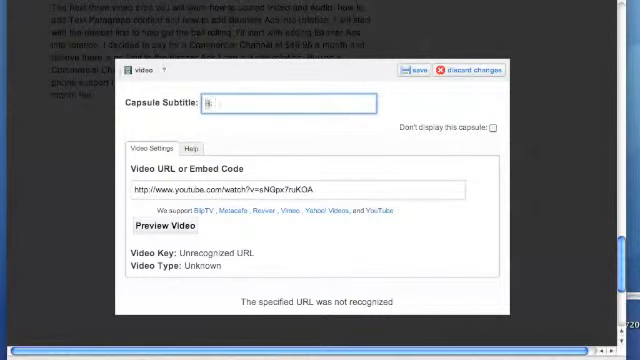
text(Banner Ad)
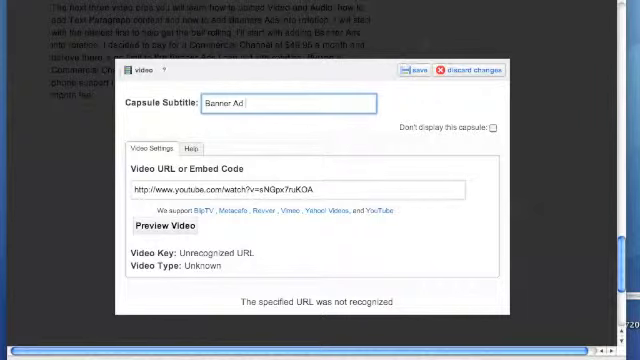
text(In Rotation)
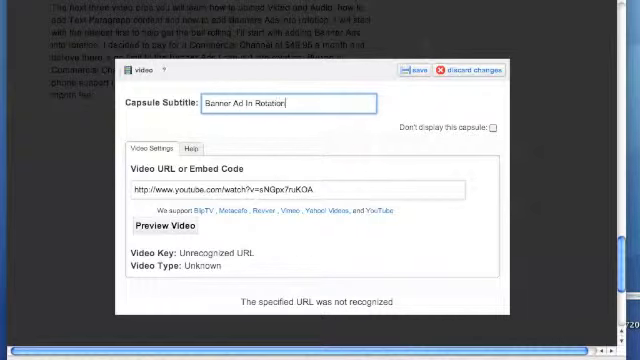
click(408, 71)
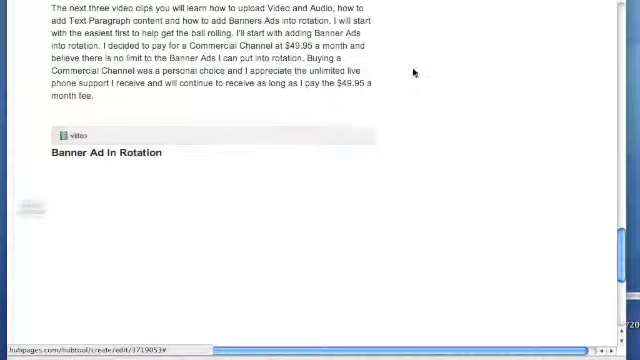
scroll(down, 3)
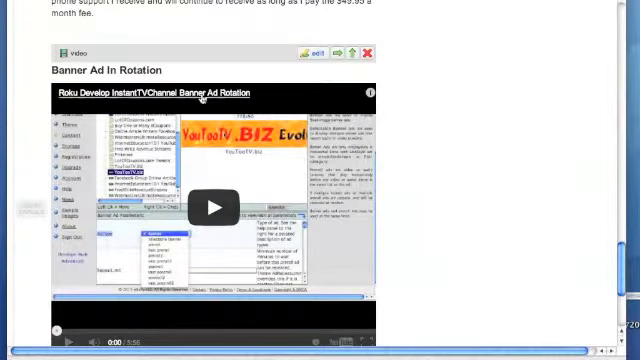
scroll(down, 3)
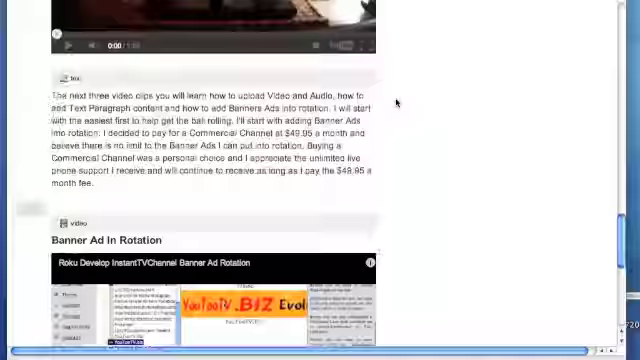
scroll(down, 3)
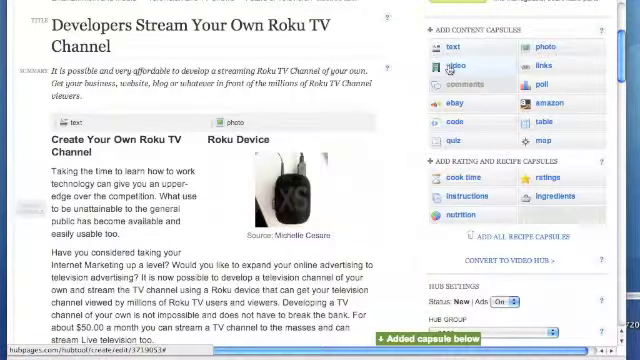
Begin subtitling the text capsule after the banner video 'Text Paragraph Content'
scroll(down, 3)
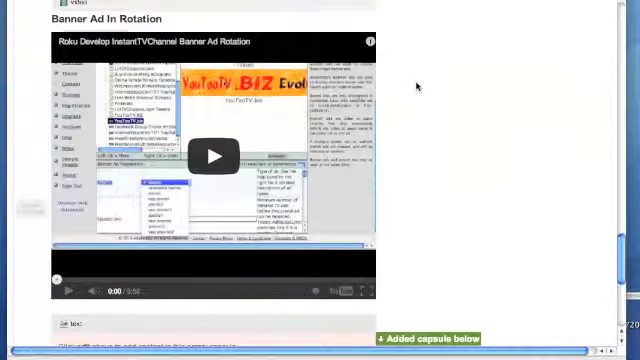
scroll(down, 3)
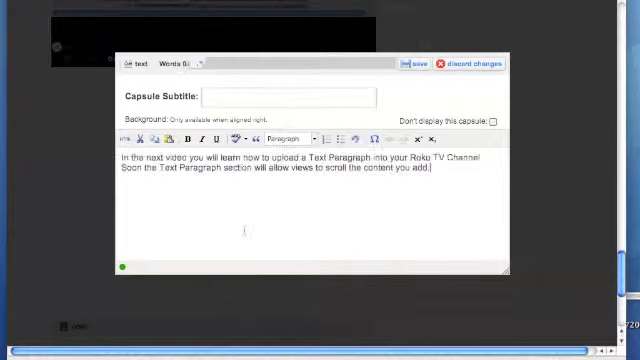
click(290, 96)
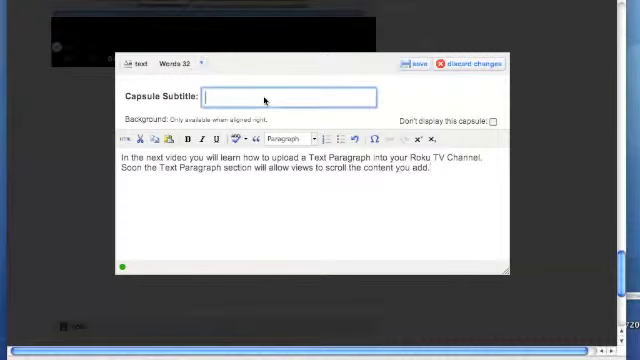
text(Text)
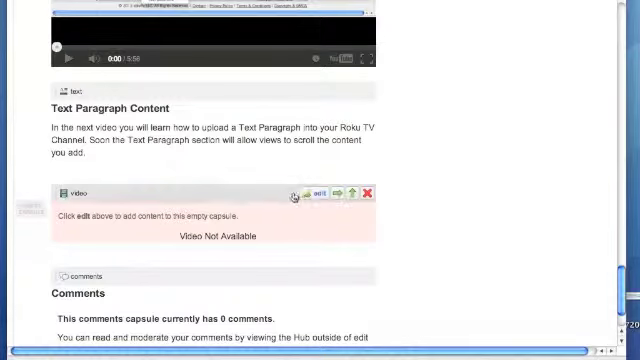
Fill the video capsule with youtube.com/watch?v=WunRq5GAj6A and subtitle 'Text Paragraph Content'
click(297, 194)
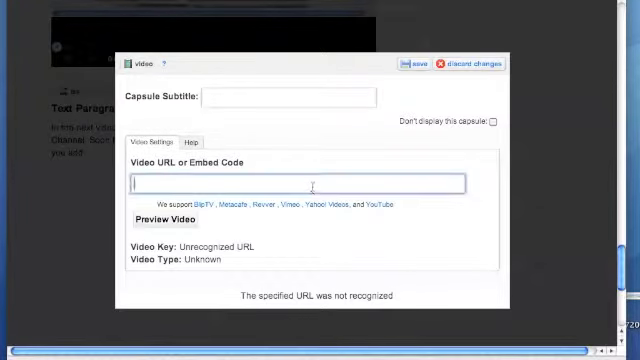
text(http://www.youtube.com/watch?v=WunRq5GAj6A)
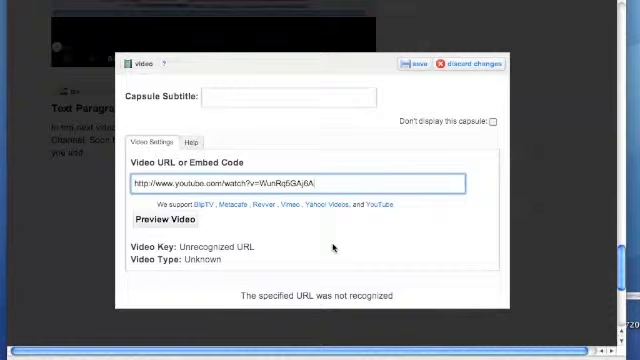
click(283, 97)
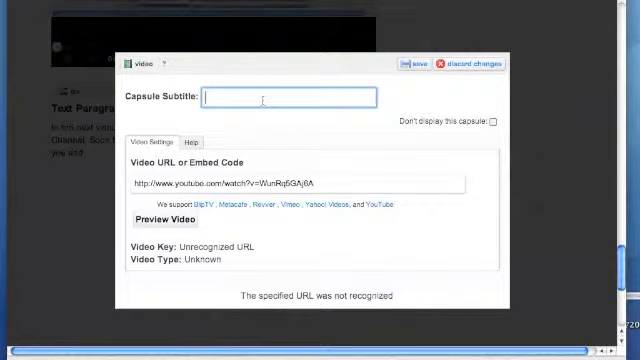
text(Text)
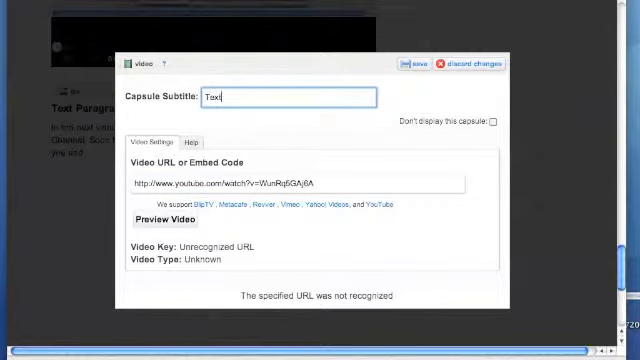
text(Paragr)
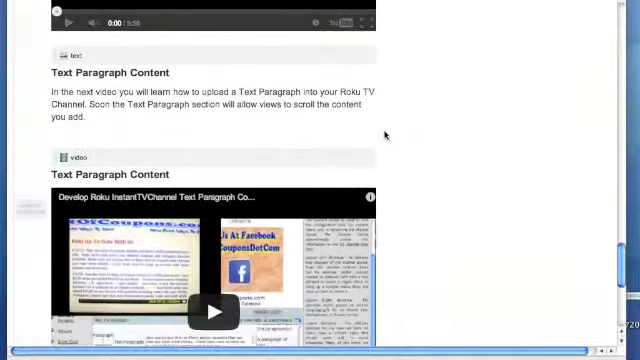
scroll(down, 3)
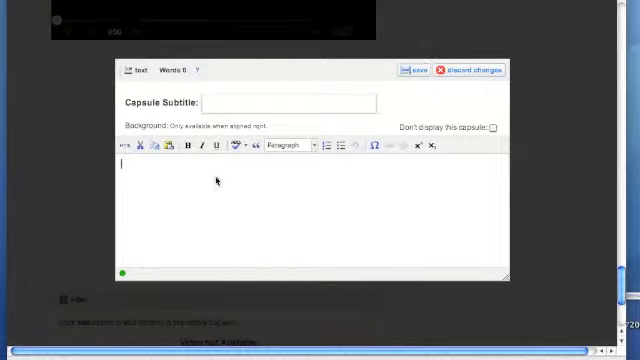
Write the paragraph introducing the Video and Audio video and its 'Video & Audio' subtitle
text(The next video shows how to add Video and Audio.  I found this to be very hard but I made it through and I'll continue to learn more about the Video and Audio sections in due time.)
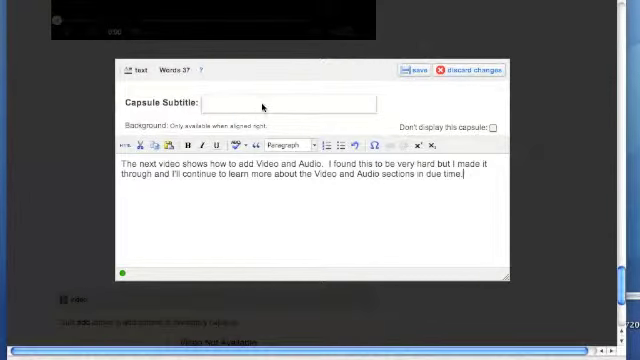
text(Video & Au)
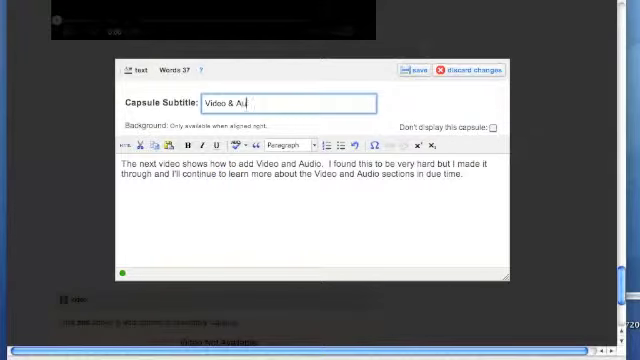
text(dio)
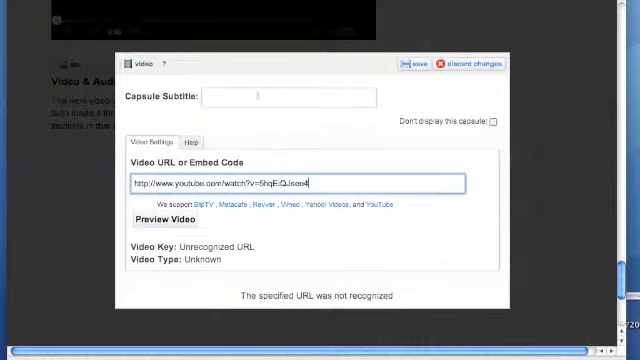
Subtitle the video capsule 'Video & Audio' and save it
click(290, 97)
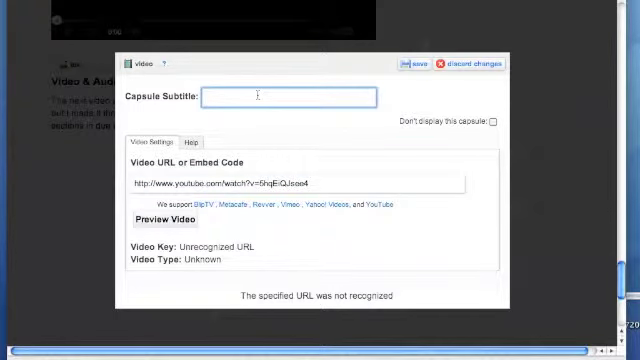
text(Video & Audio)
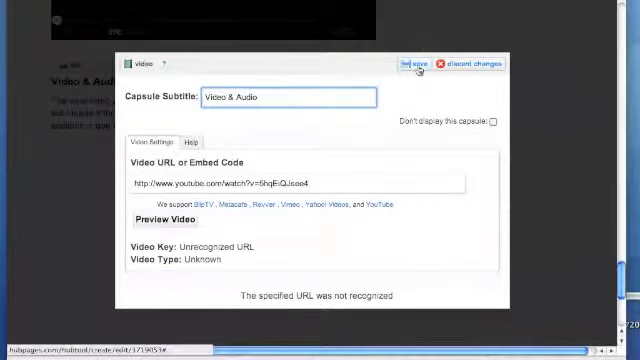
click(406, 63)
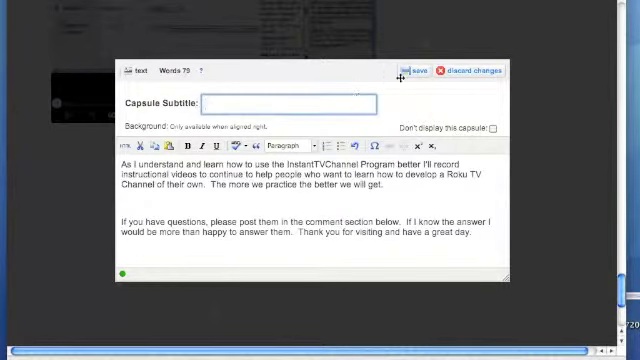
Save the closing questions text capsule above the Comments capsule
click(410, 71)
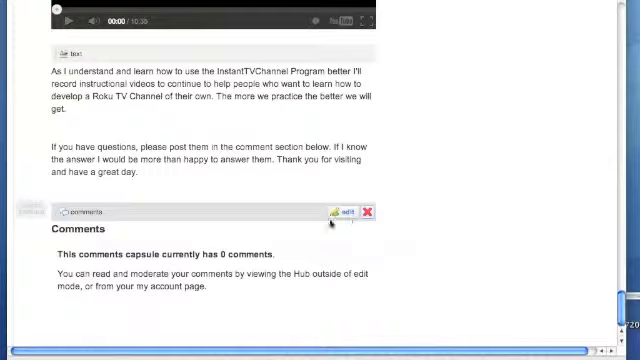
scroll(down, 3)
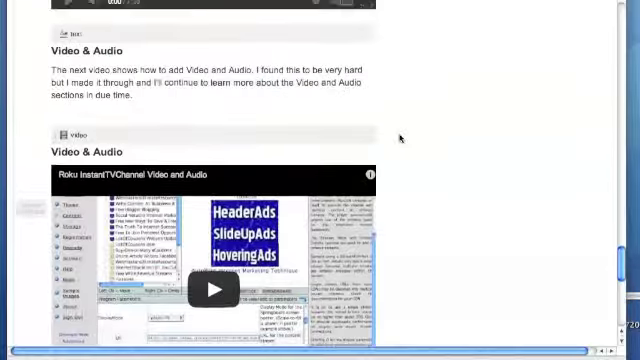
scroll(down, 3)
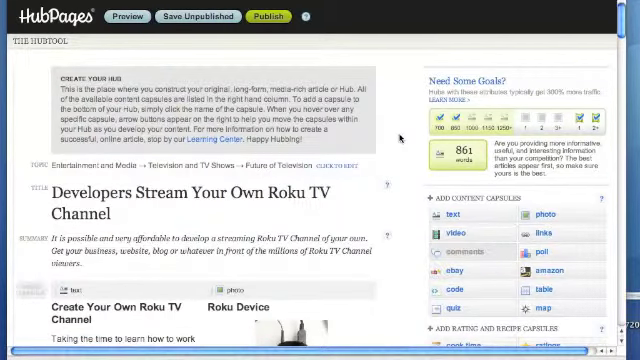
Set the Roku Device photo to Quarter Width and save the capsule
scroll(down, 3)
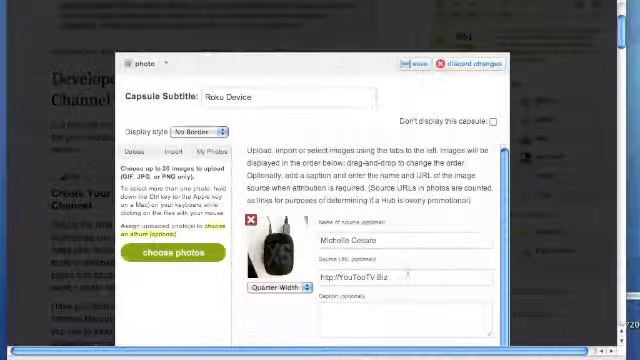
click(280, 289)
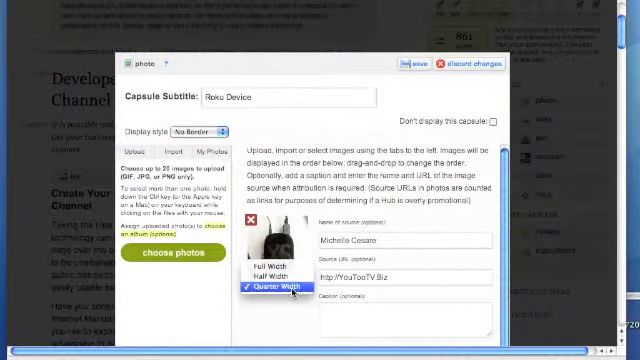
click(279, 289)
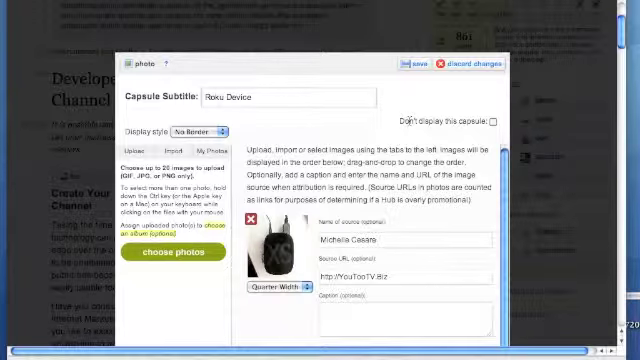
click(404, 63)
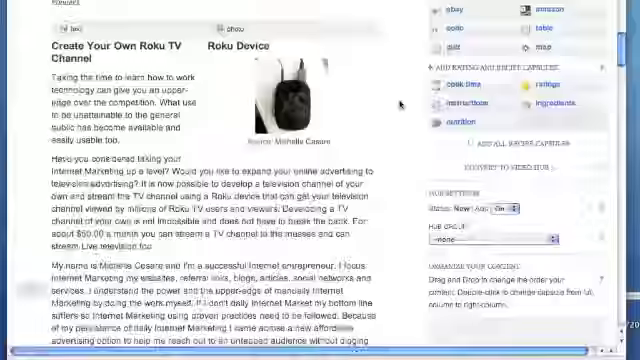
scroll(up, 3)
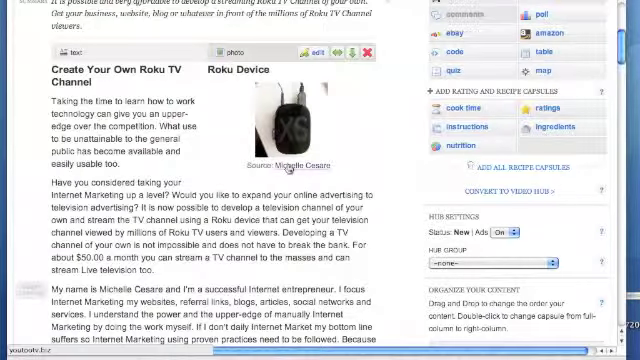
mouse_move(399, 161)
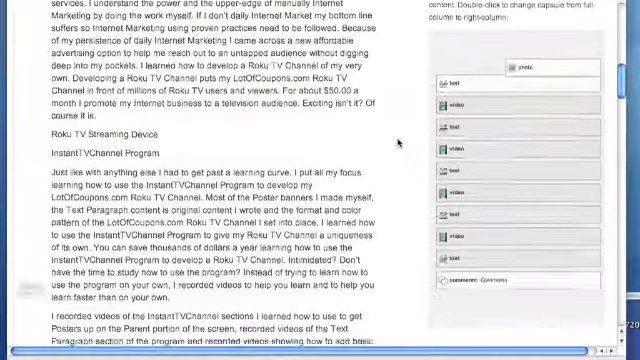
scroll(down, 3)
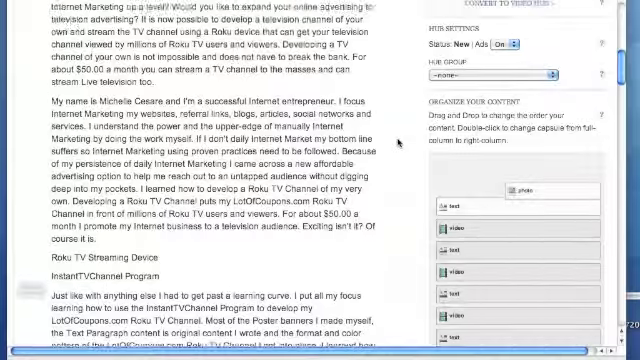
scroll(up, 3)
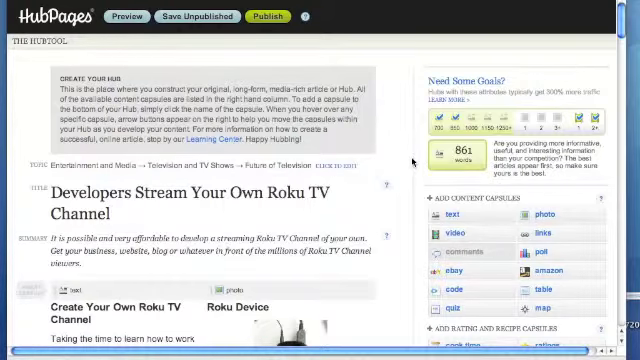
Scroll the Create A Hub form to view the Cloud Computing topic and format options
scroll(down, 3)
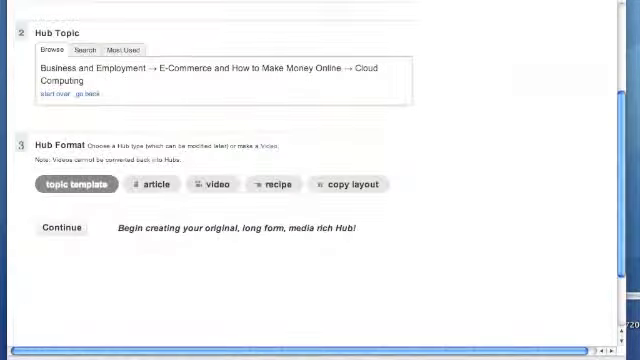
Scroll through the Roku TV Channel hub editor past the title and Roku Device photo
scroll(up, 3)
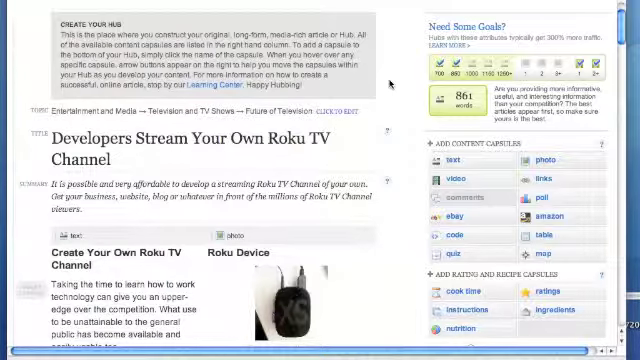
scroll(down, 3)
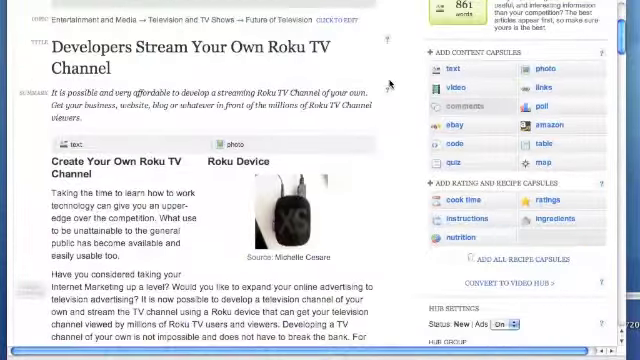
scroll(down, 3)
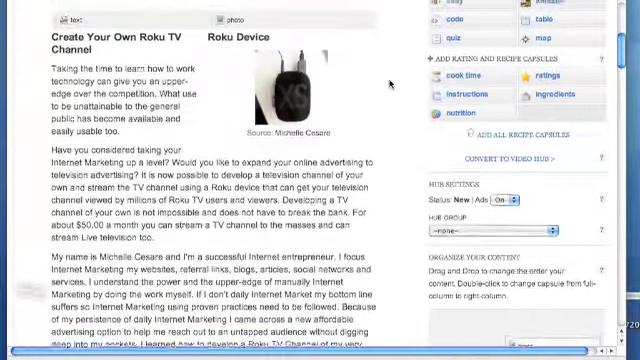